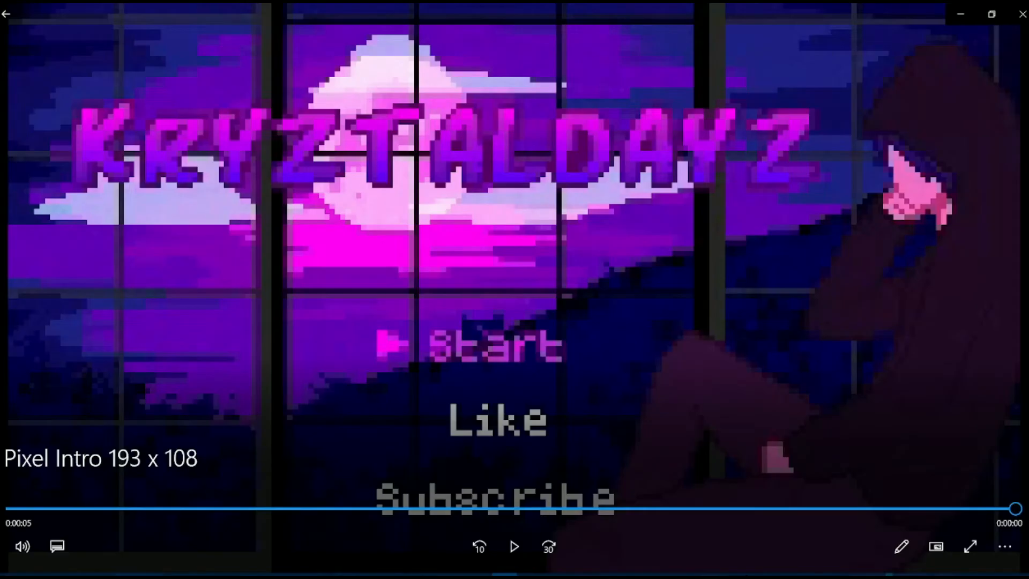
{"action": "mouse_move", "coordinate": [959, 14]}
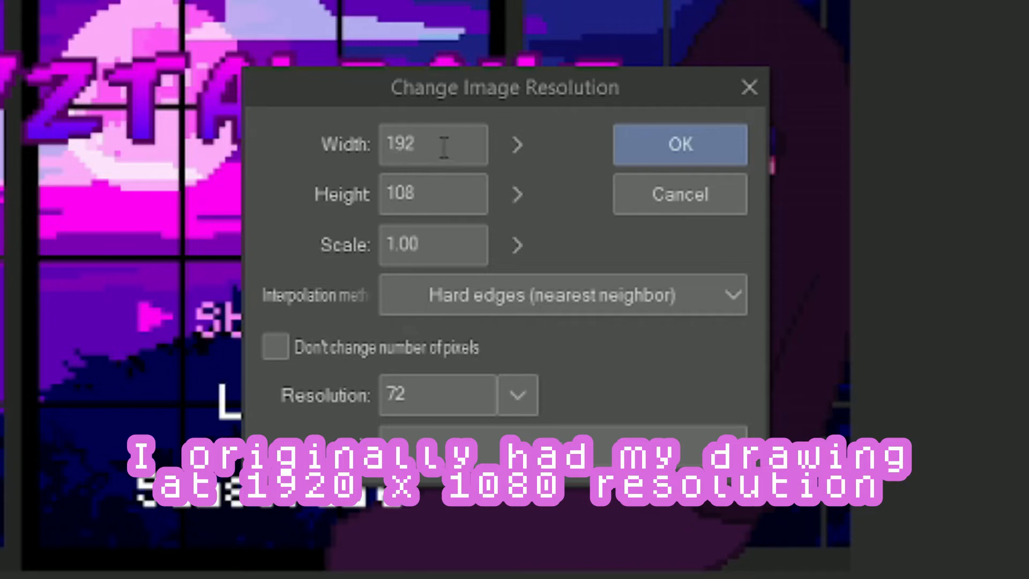
{"action": "mouse_move", "coordinate": [515, 220]}
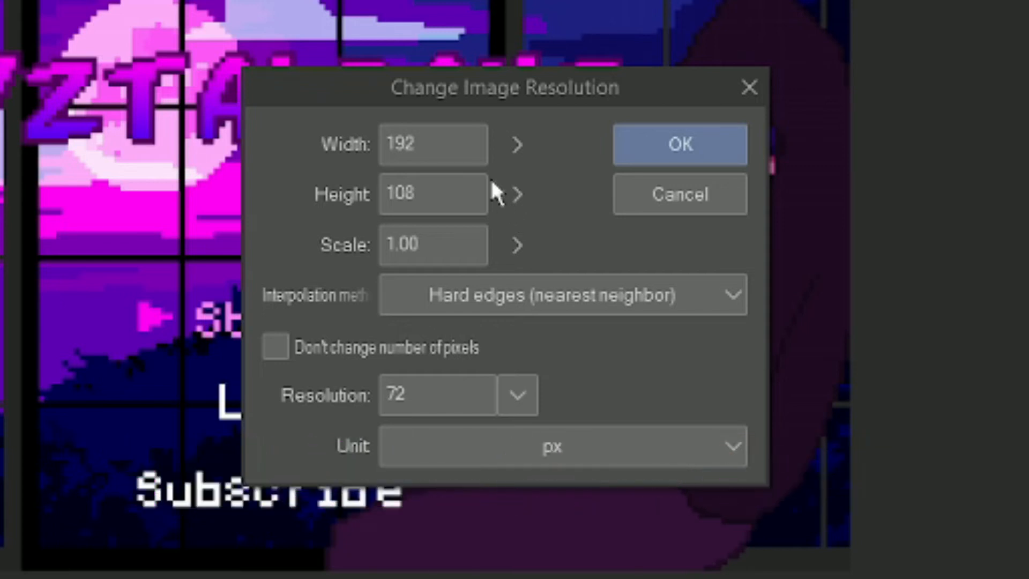
{"action": "mouse_move", "coordinate": [512, 261]}
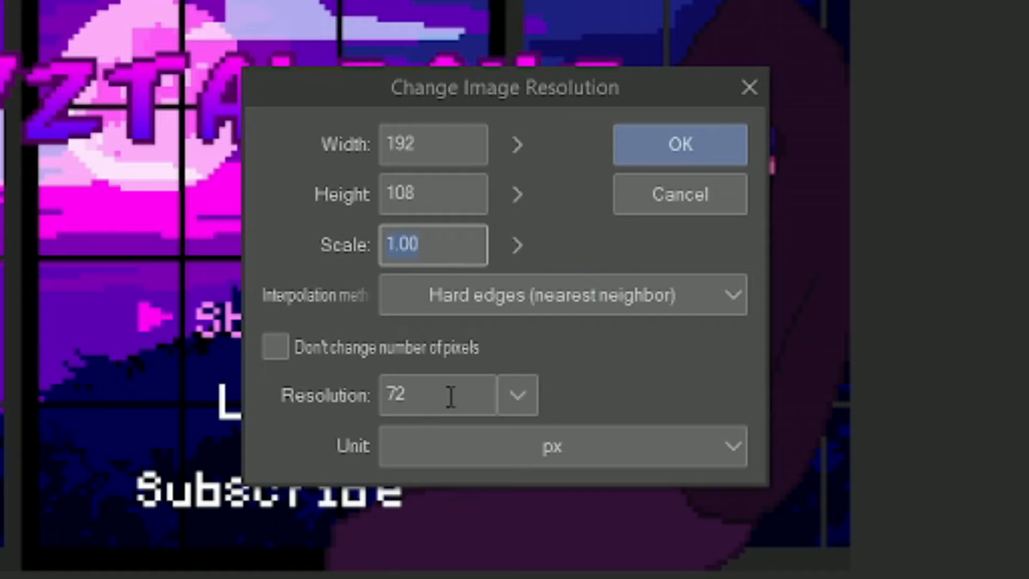
Resize the 192x108 intro to 1920x1080 at scale 10 with hard nearest-neighbor edges.
{"action": "left_click", "coordinate": [564, 295]}
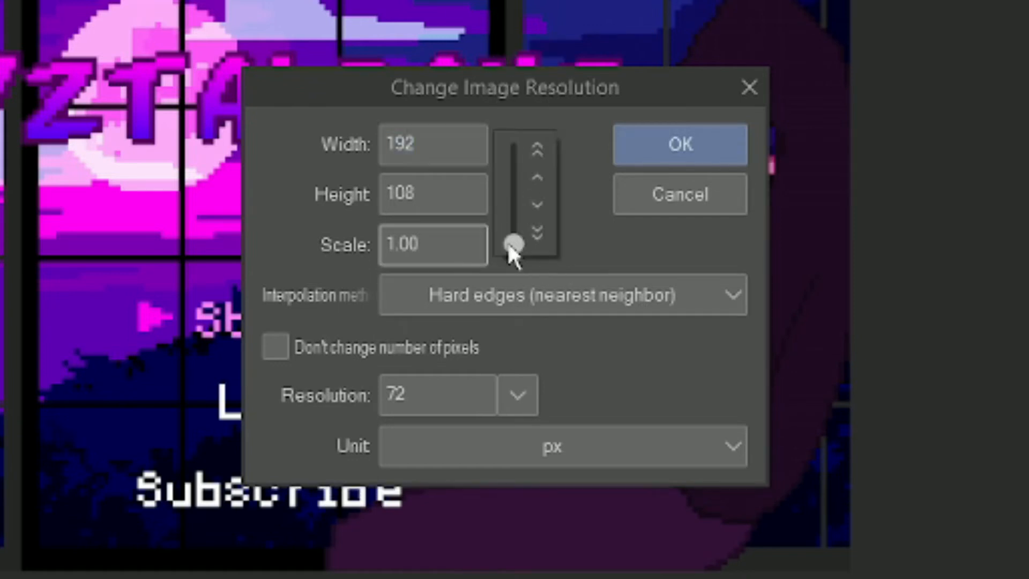
{"action": "left_click_drag", "start_coordinate": [513, 244], "coordinate": [513, 154]}
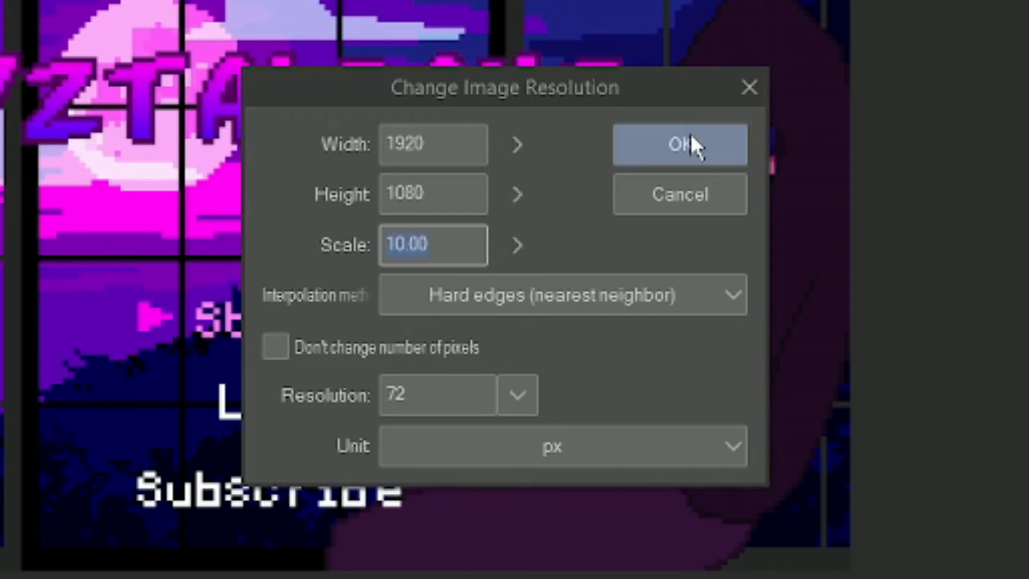
{"action": "left_click", "coordinate": [680, 145]}
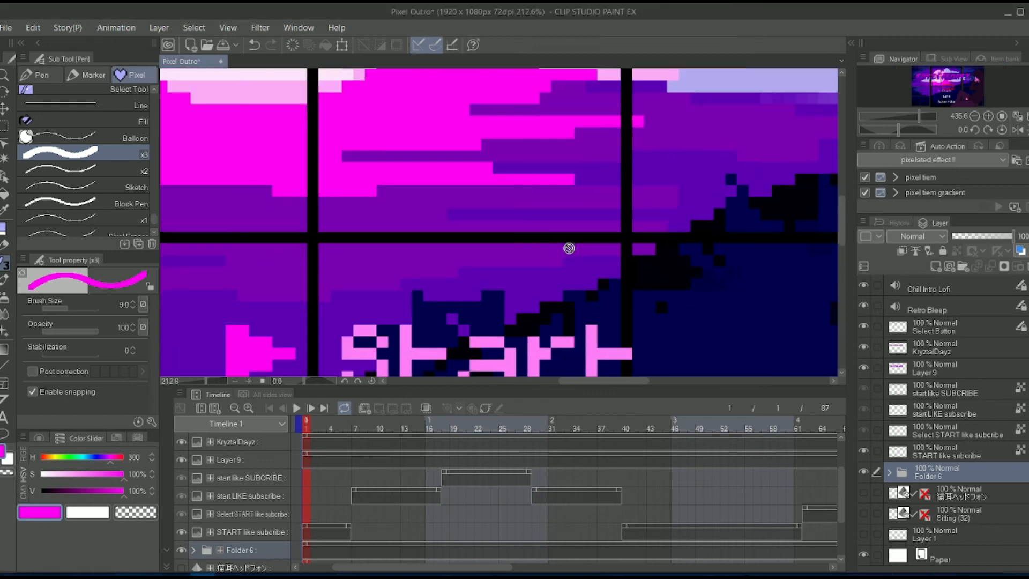
Play back the upscaled animation on the timeline to check the result, then stop it.
{"action": "left_click", "coordinate": [296, 408]}
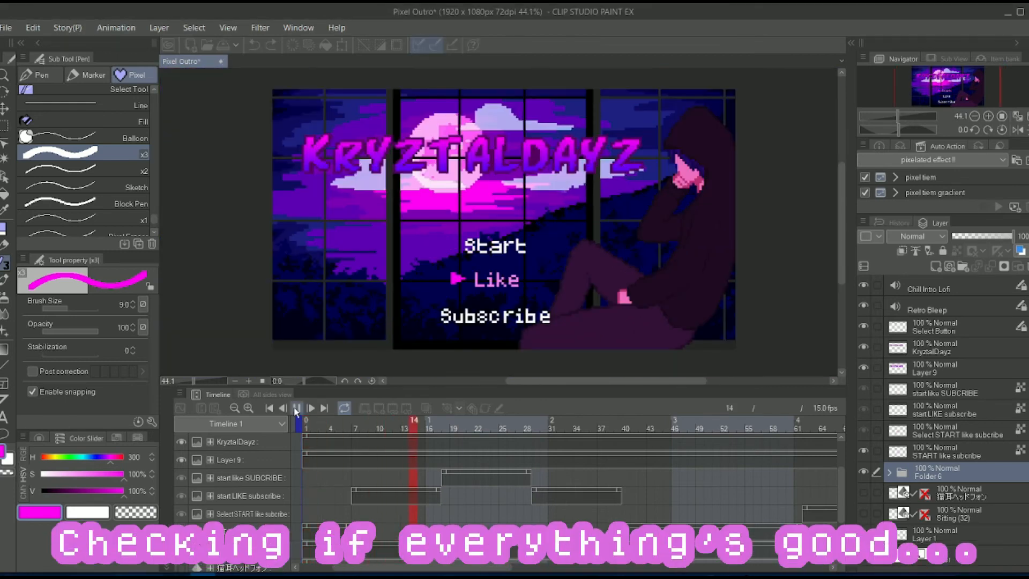
{"action": "left_click", "coordinate": [297, 409]}
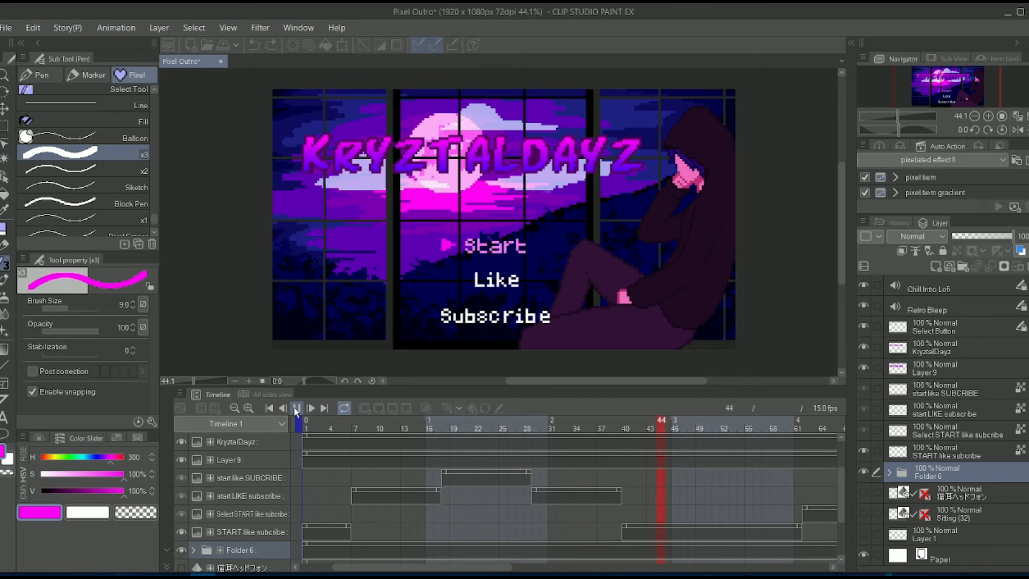
{"action": "left_click", "coordinate": [8, 28]}
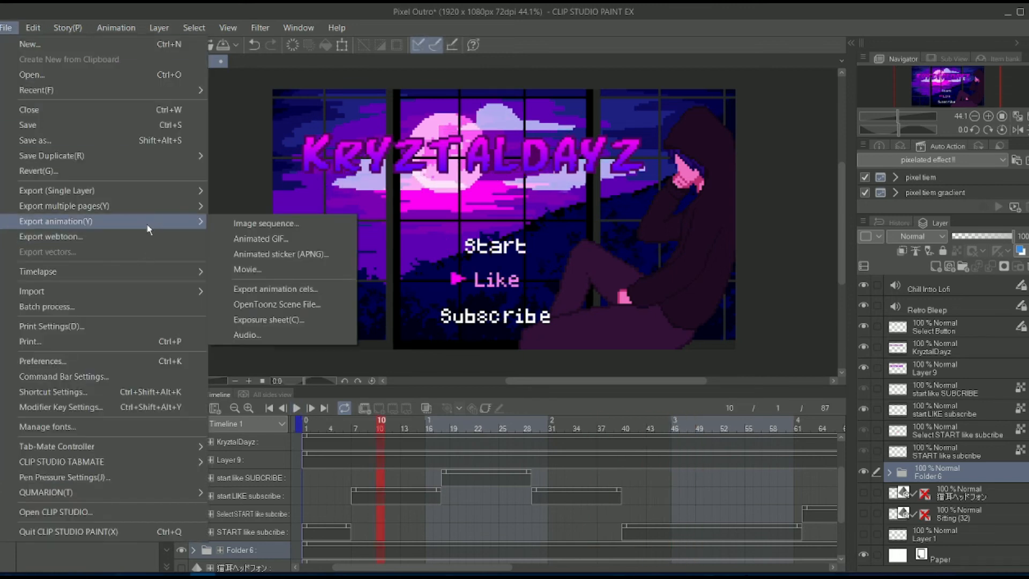
Export the animation as an MP4 movie into the Intro videos folder.
{"action": "left_click", "coordinate": [246, 269]}
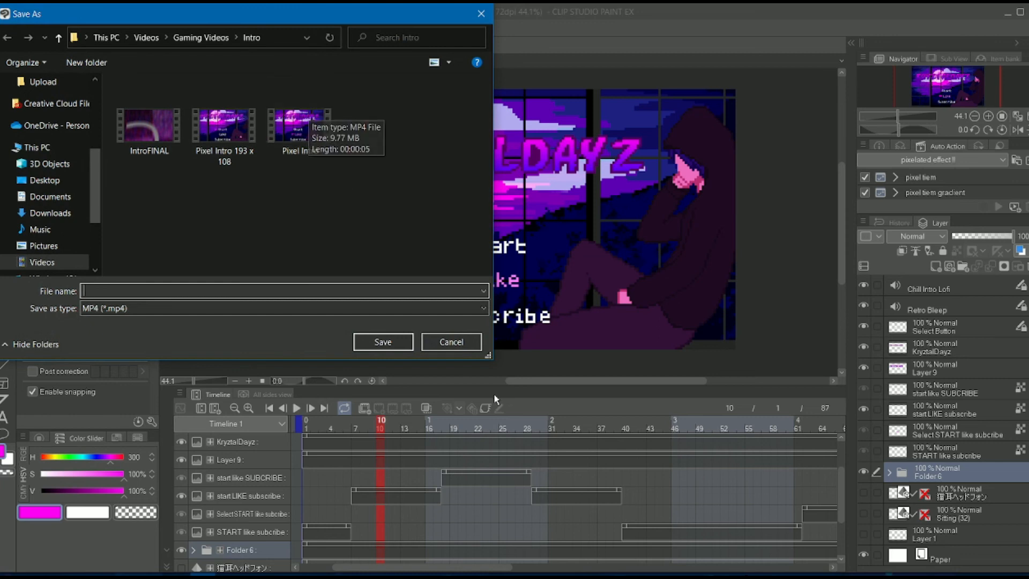
{"action": "left_click", "coordinate": [451, 342]}
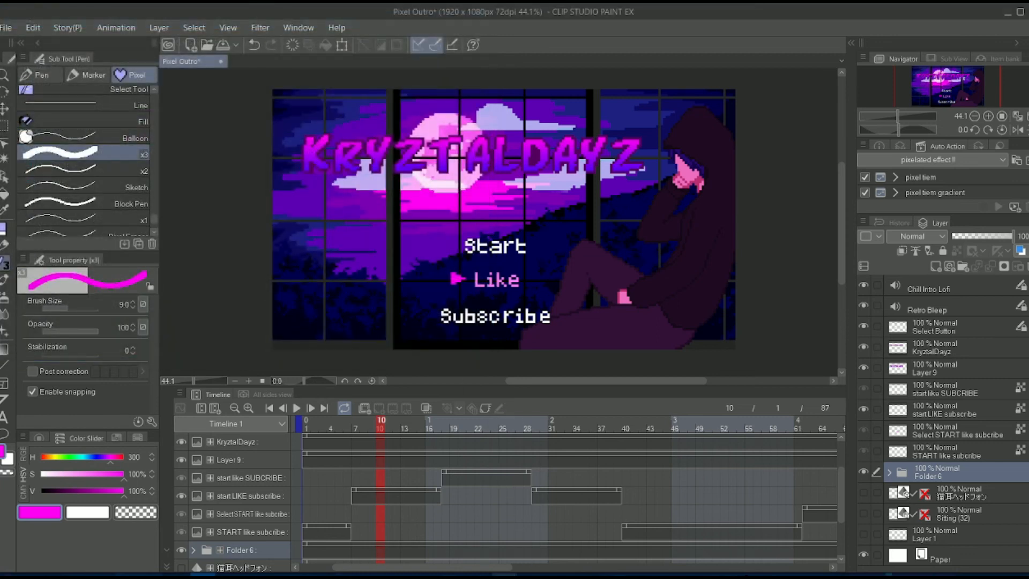